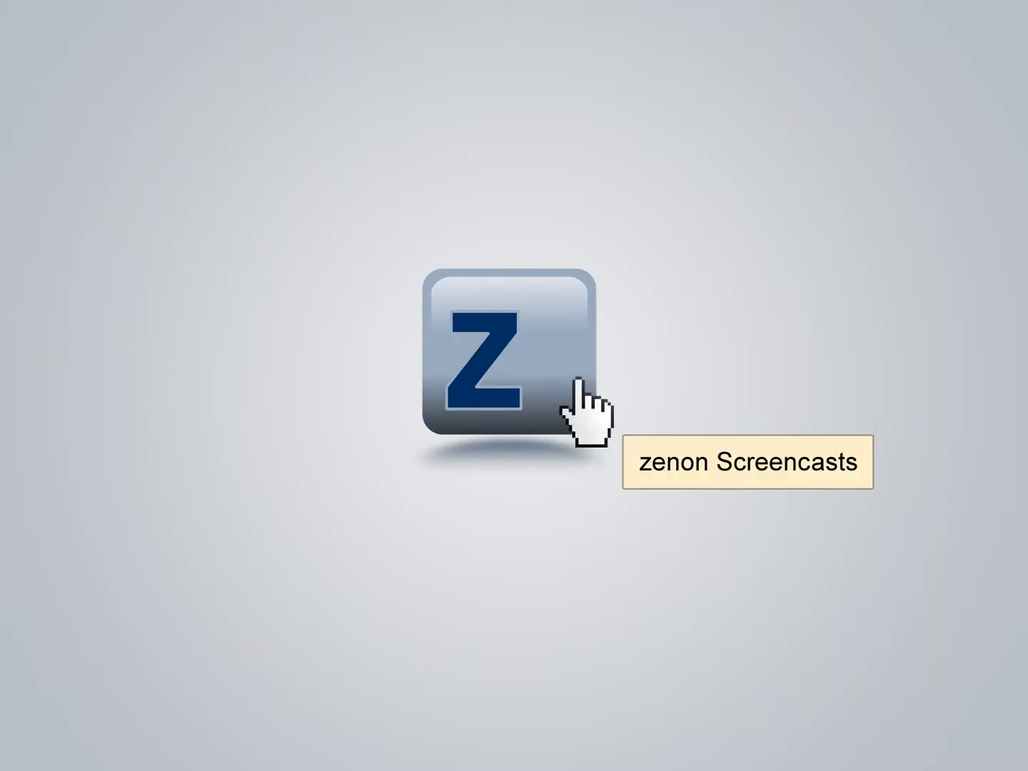
Launch the zenon Screencasts intro slide on creating projects in the zenon Editor
click(507, 357)
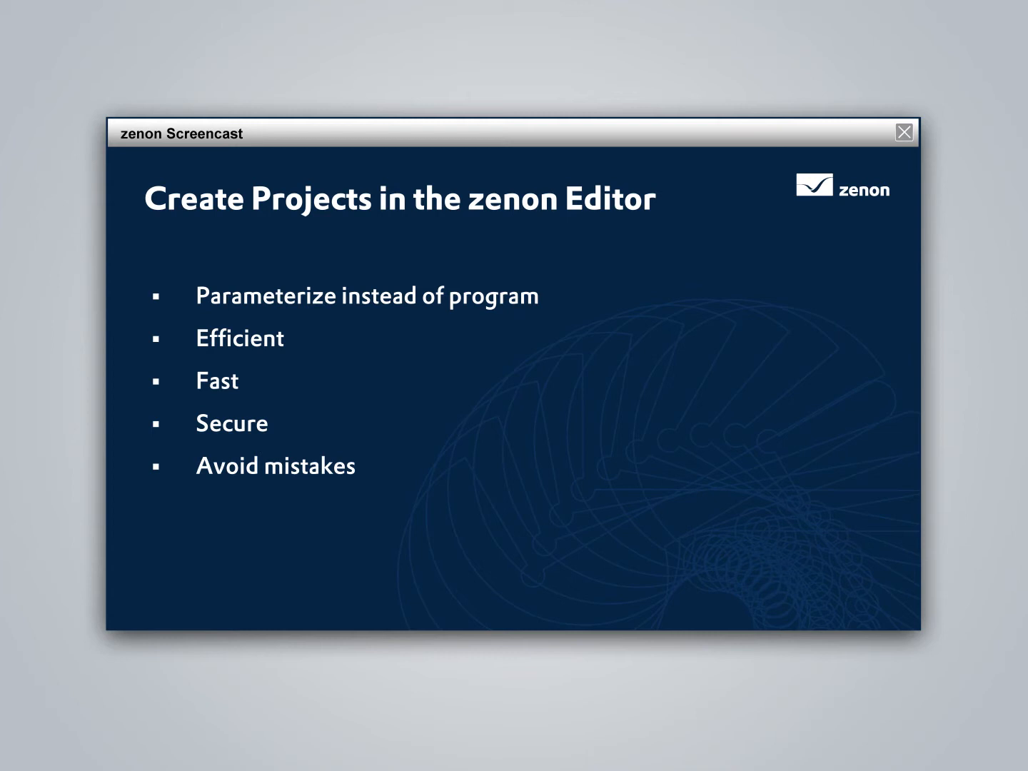
Advance to the Editor demo listing the FNB_GBL project's variables
click(903, 133)
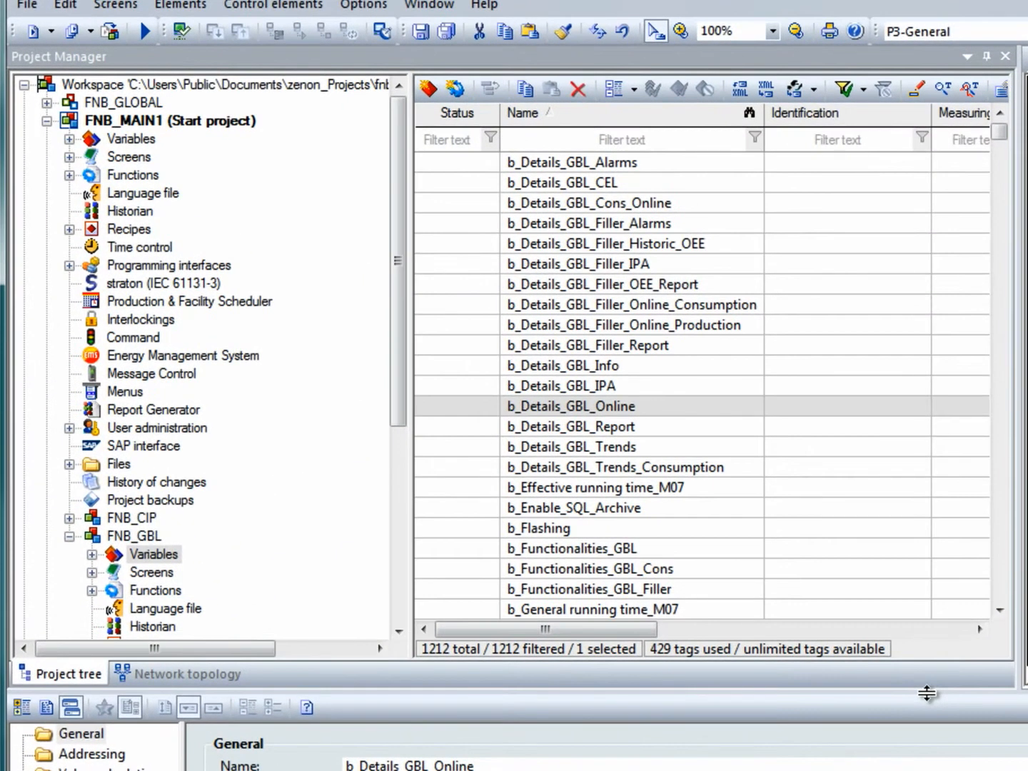
double_click(570, 406)
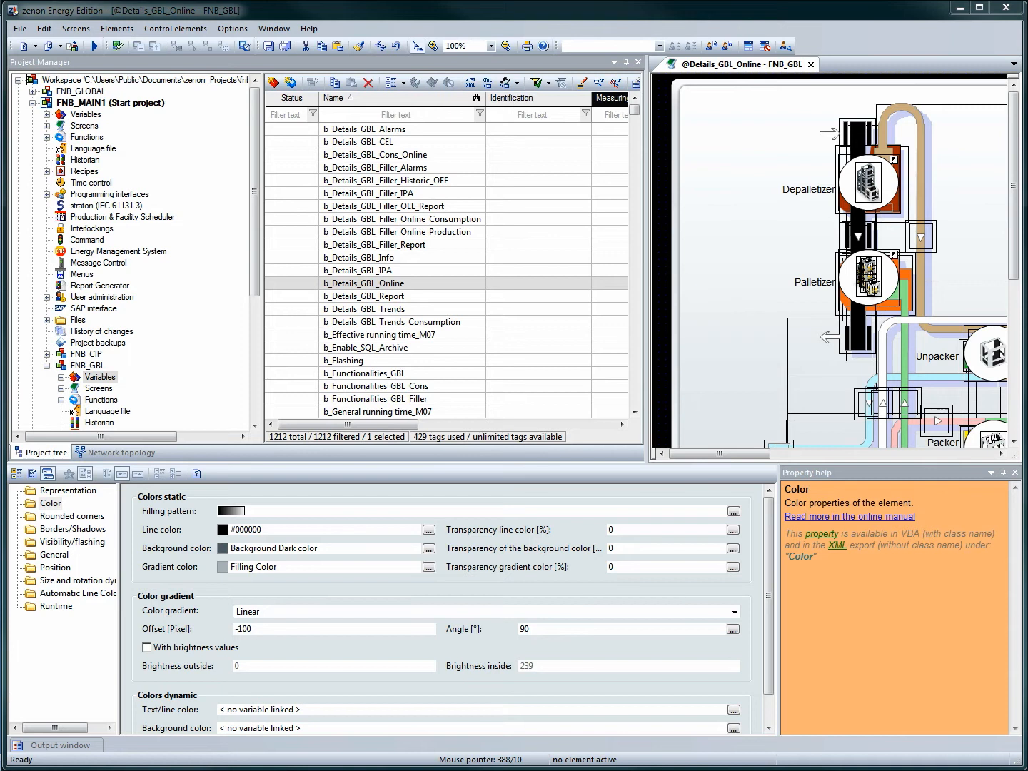
click(273, 29)
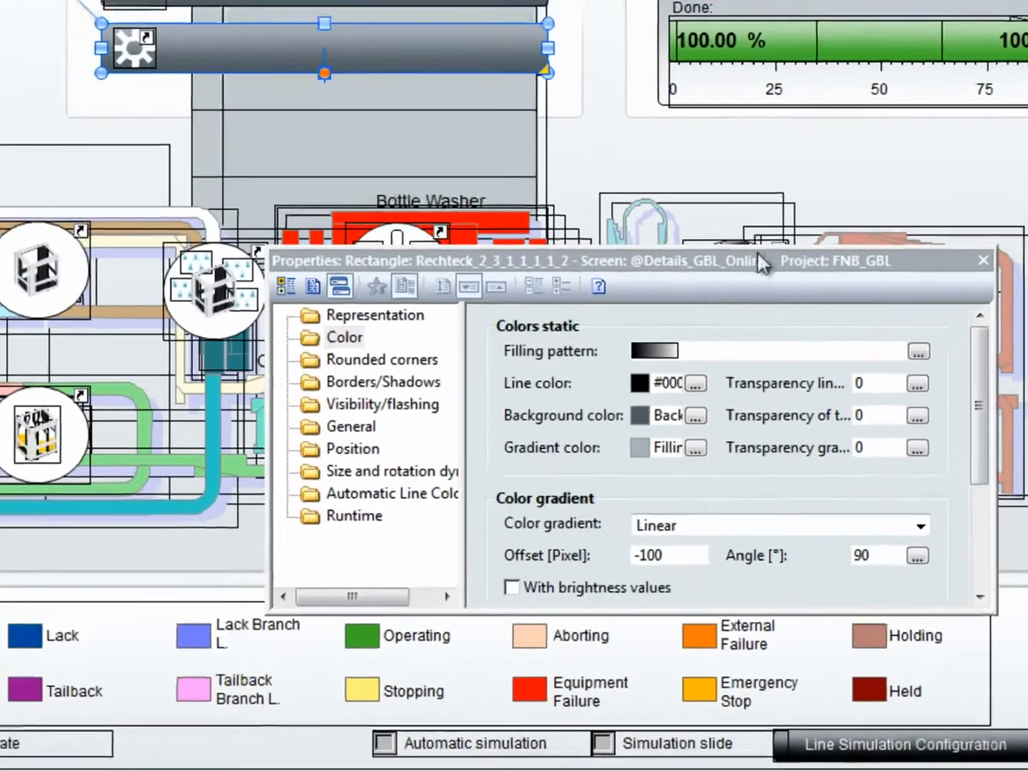
click(696, 416)
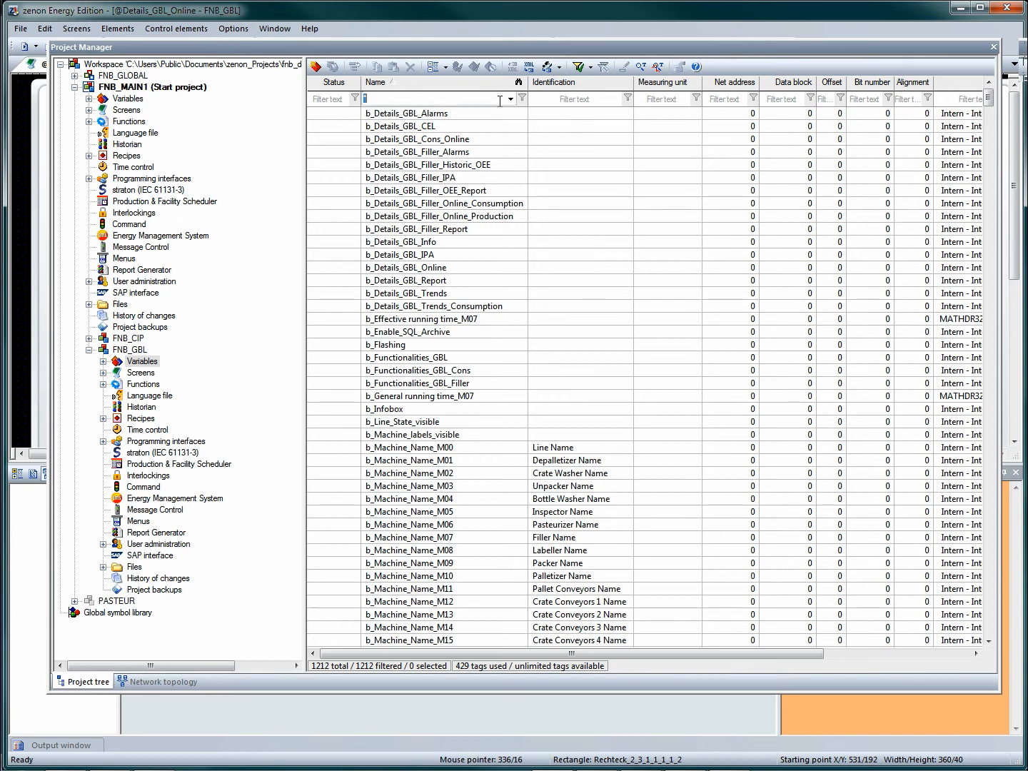
Filter the Project Manager's variable list by entering 'Line' in the Name filter
text(Line)
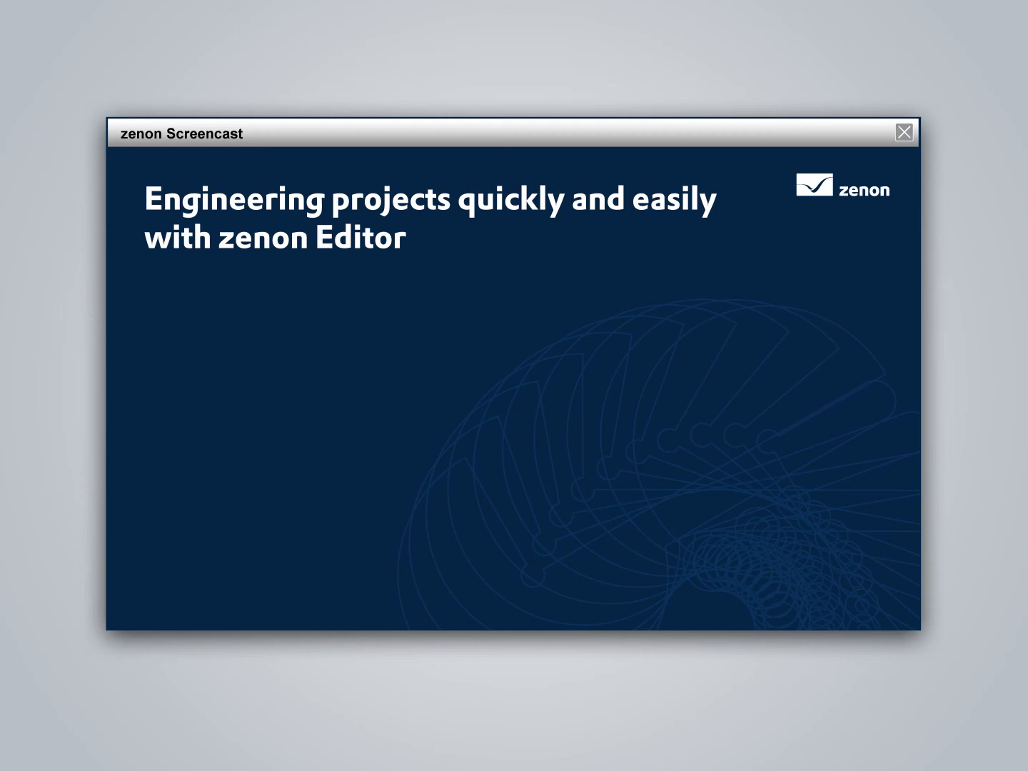
mouse_move(889, 193)
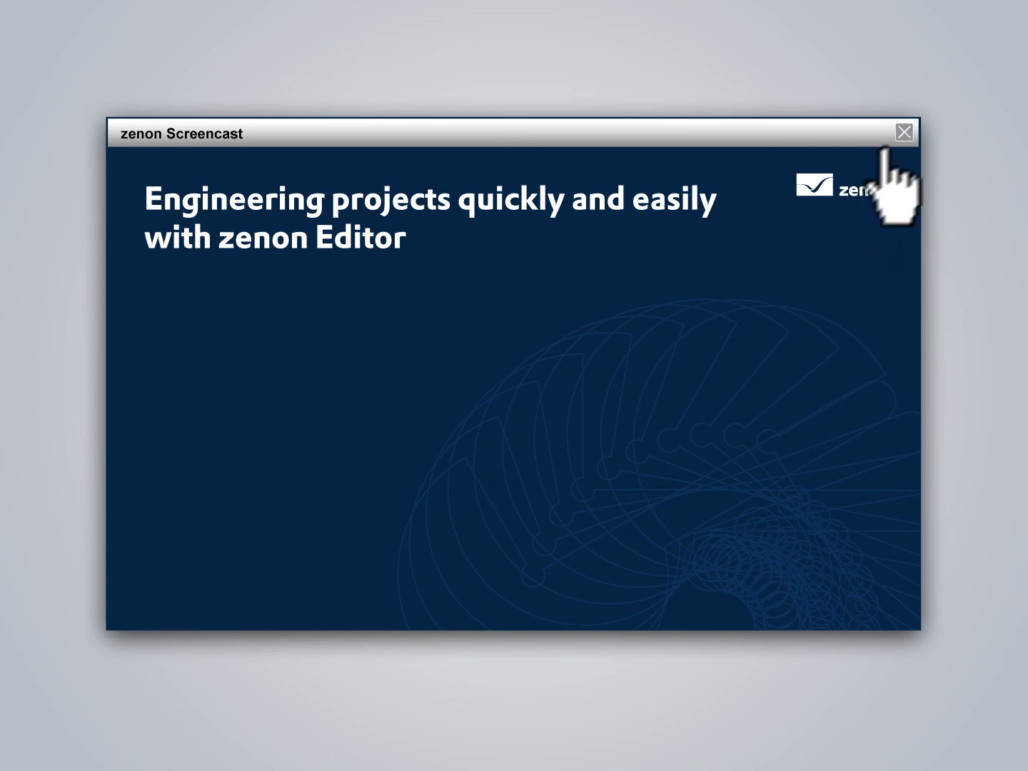